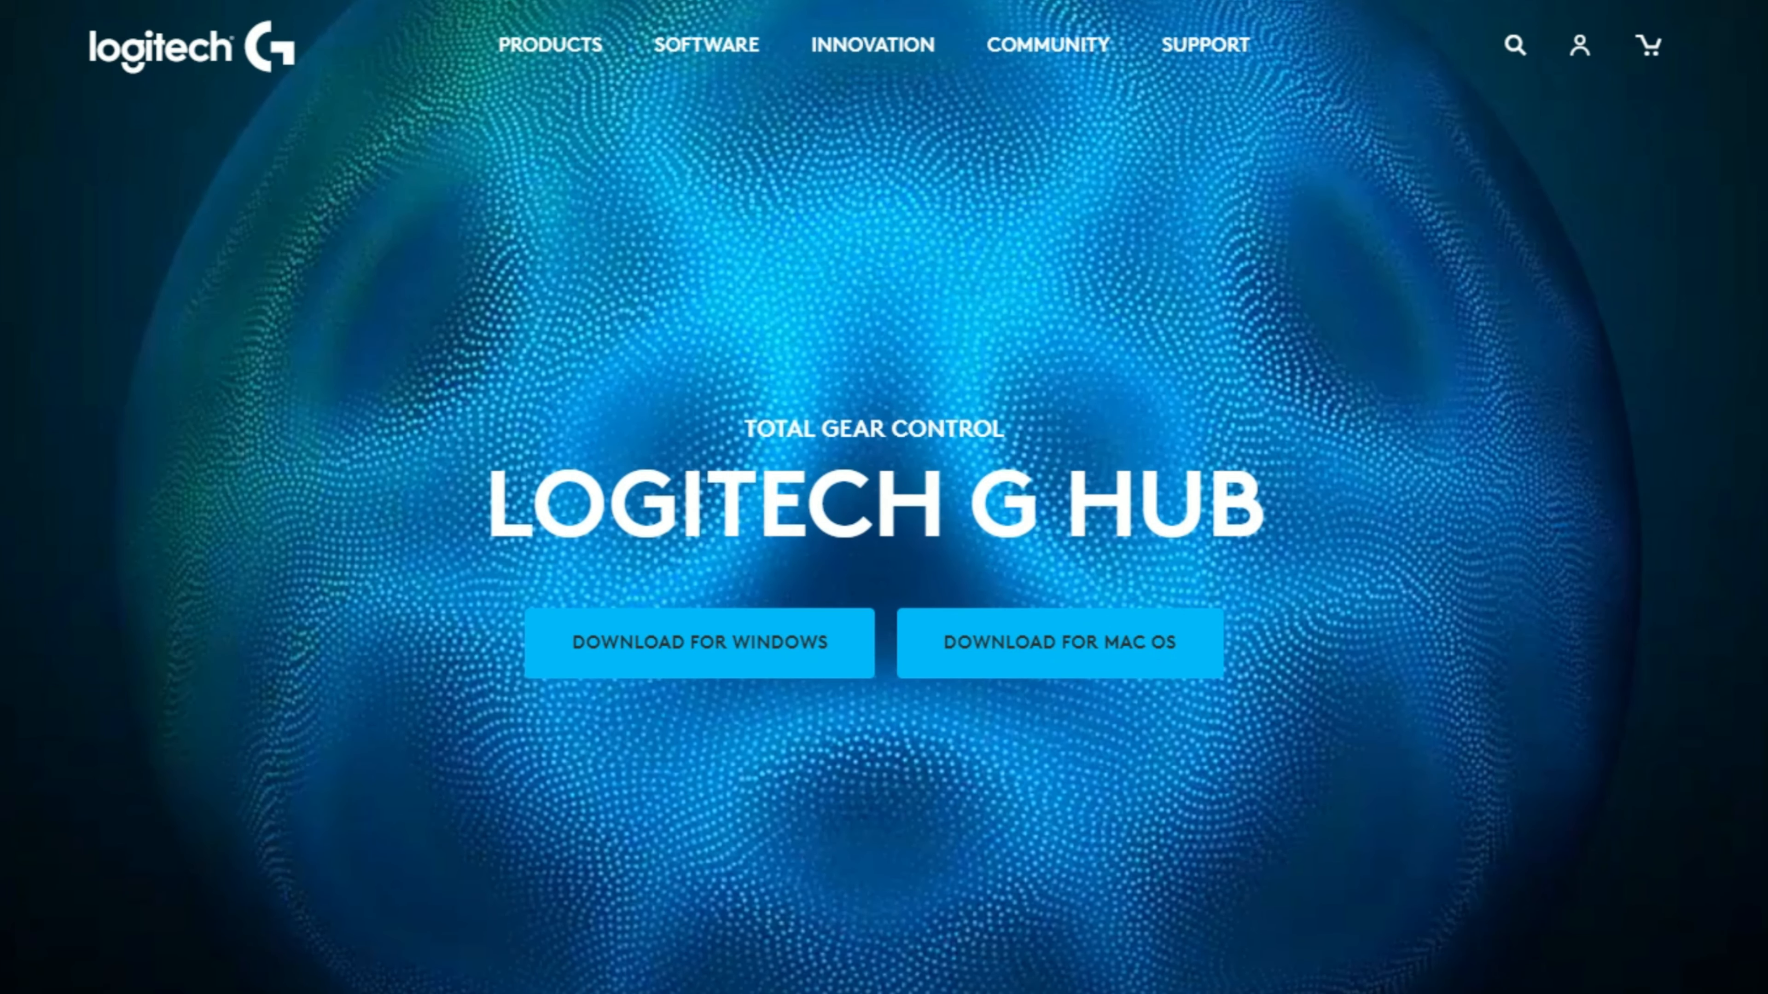
mouse_move(699, 642)
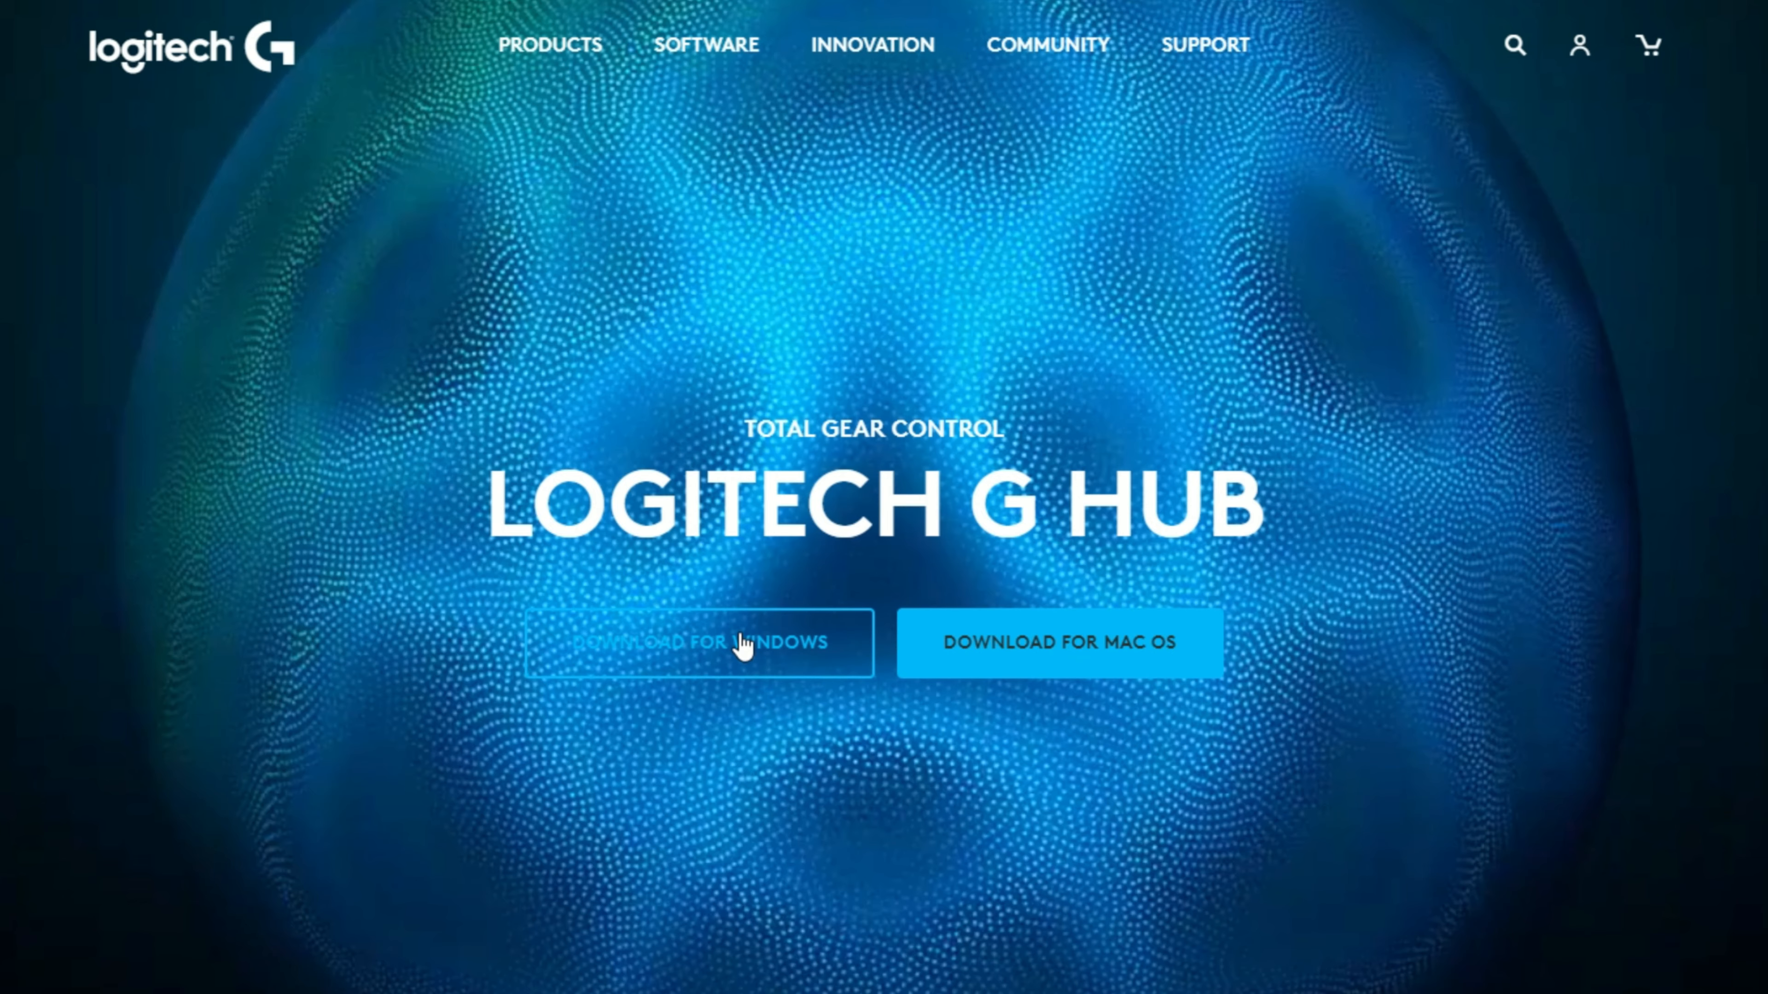
Step: Start downloading the Windows version of G HUB from the Logitech G page
left_click(698, 643)
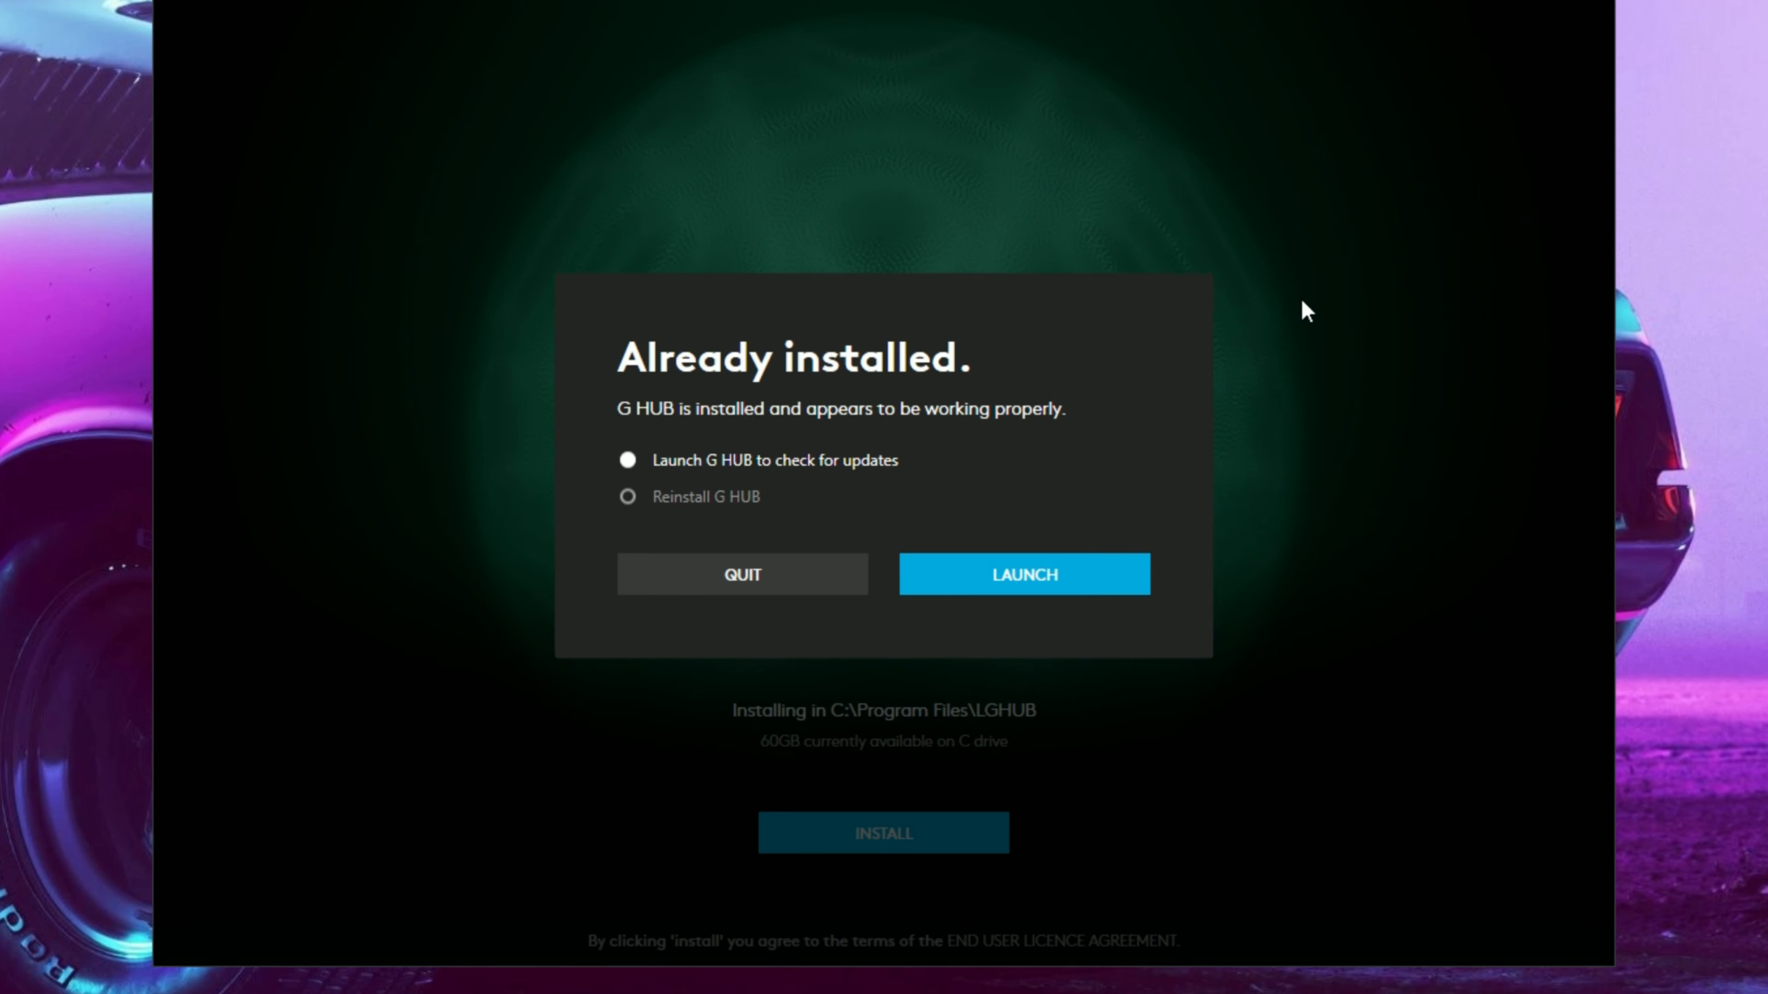
mouse_move(1256, 395)
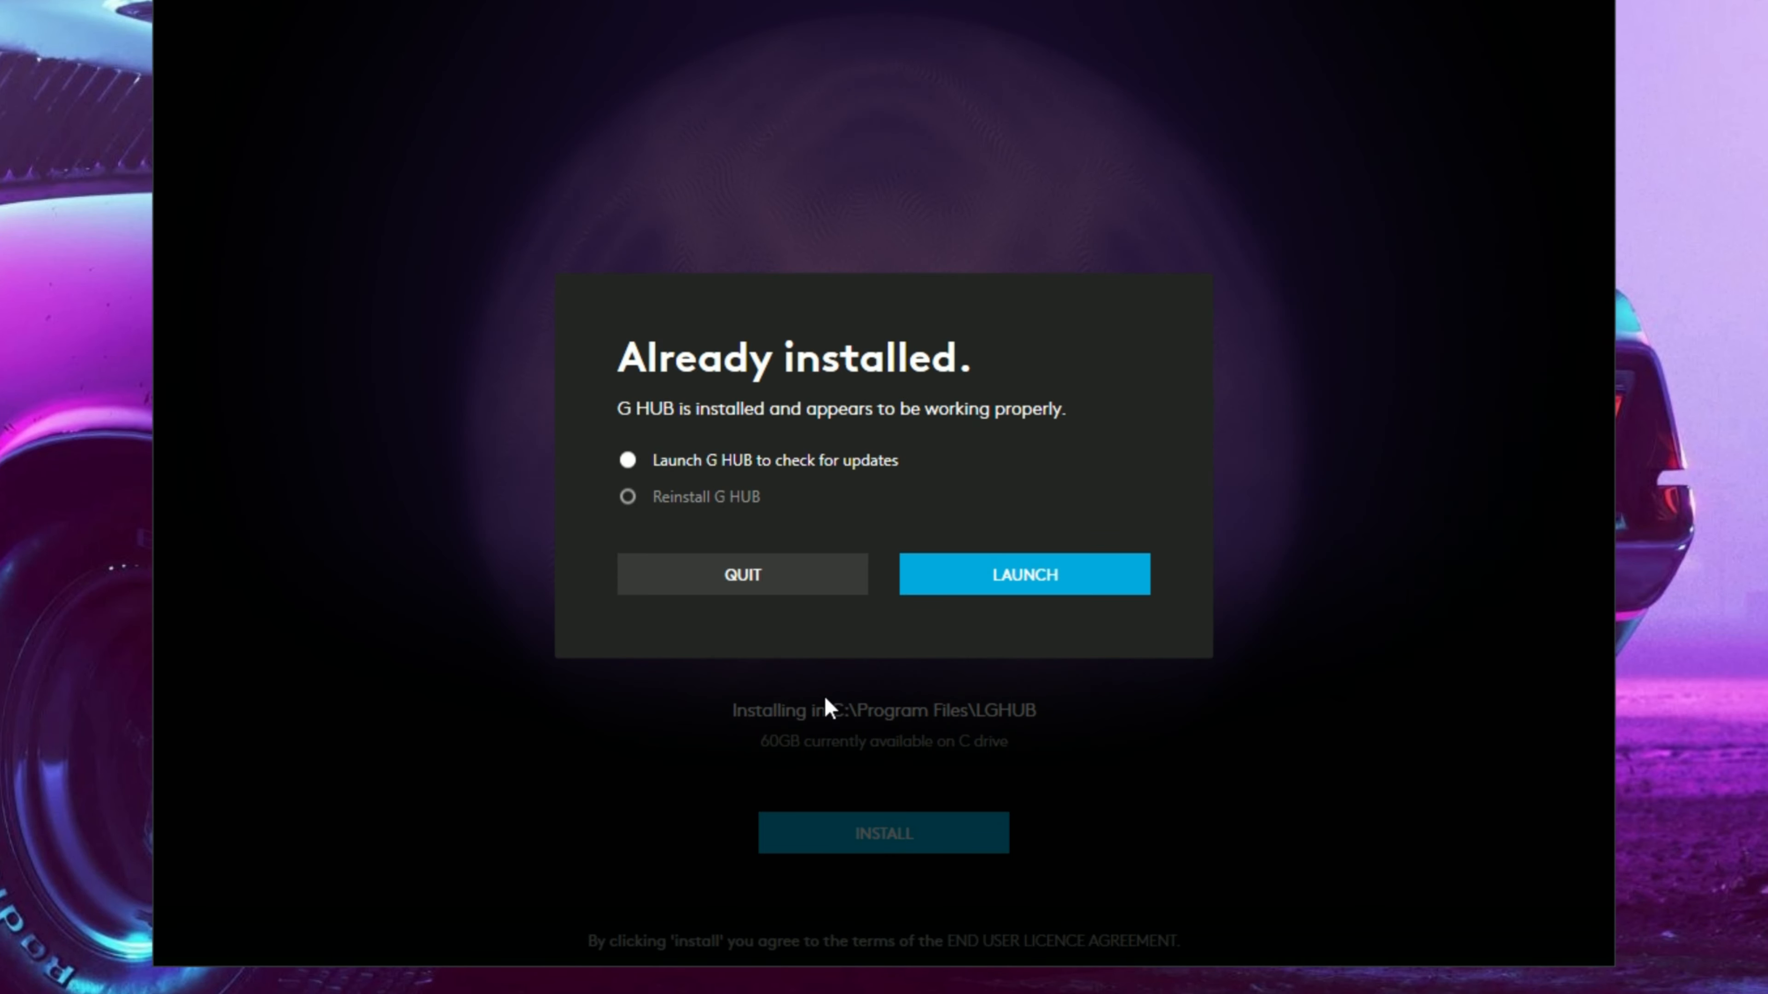
Step: Launch the already installed G HUB from the installer to check for updates
left_click(1022, 574)
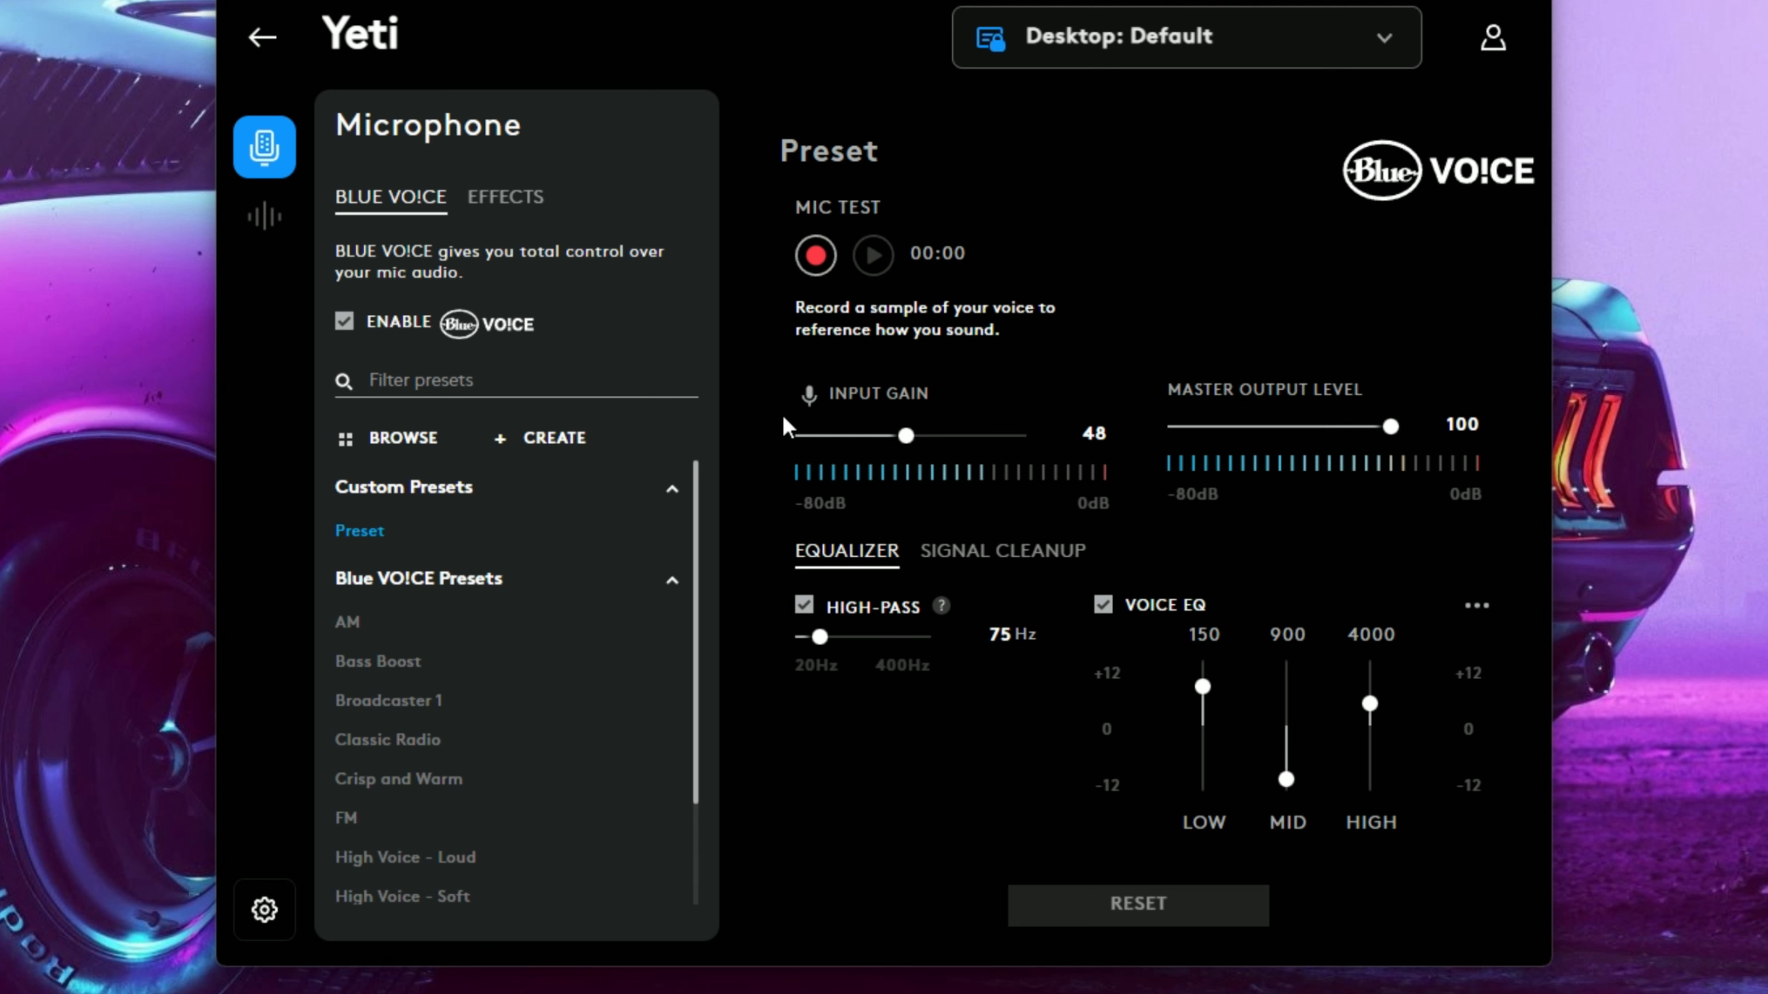
mouse_move(602, 654)
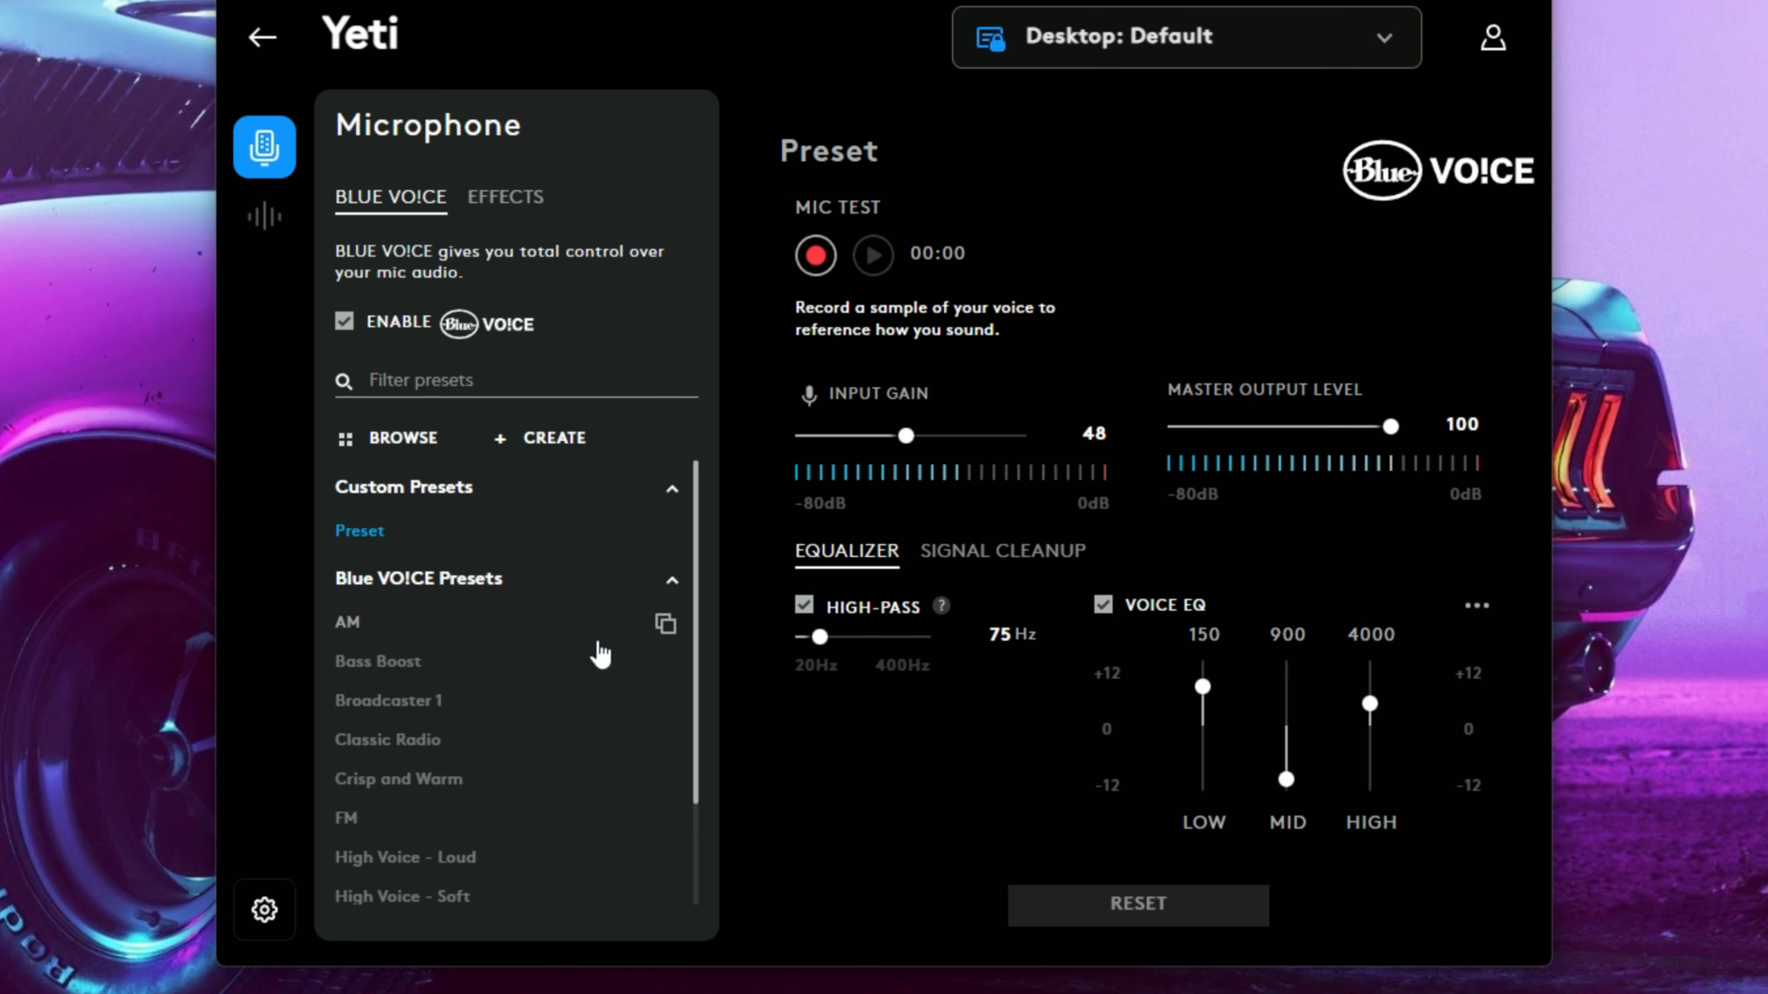
scroll("down", 3)
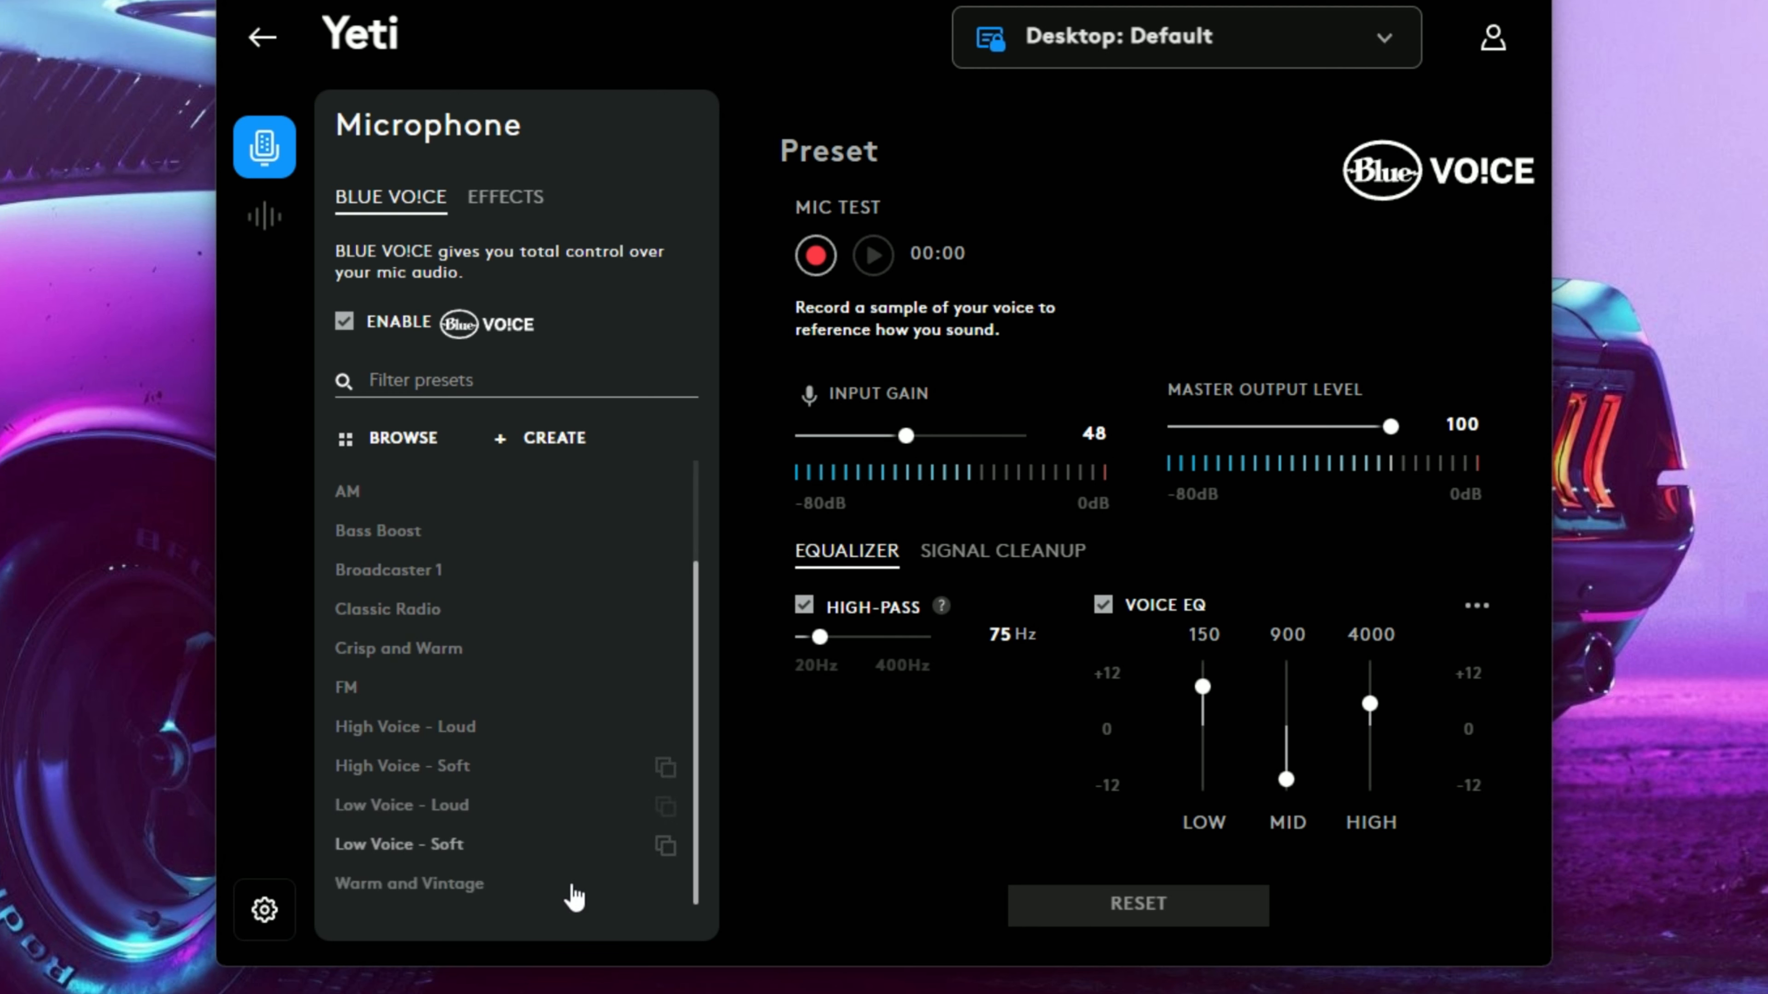
mouse_move(533, 819)
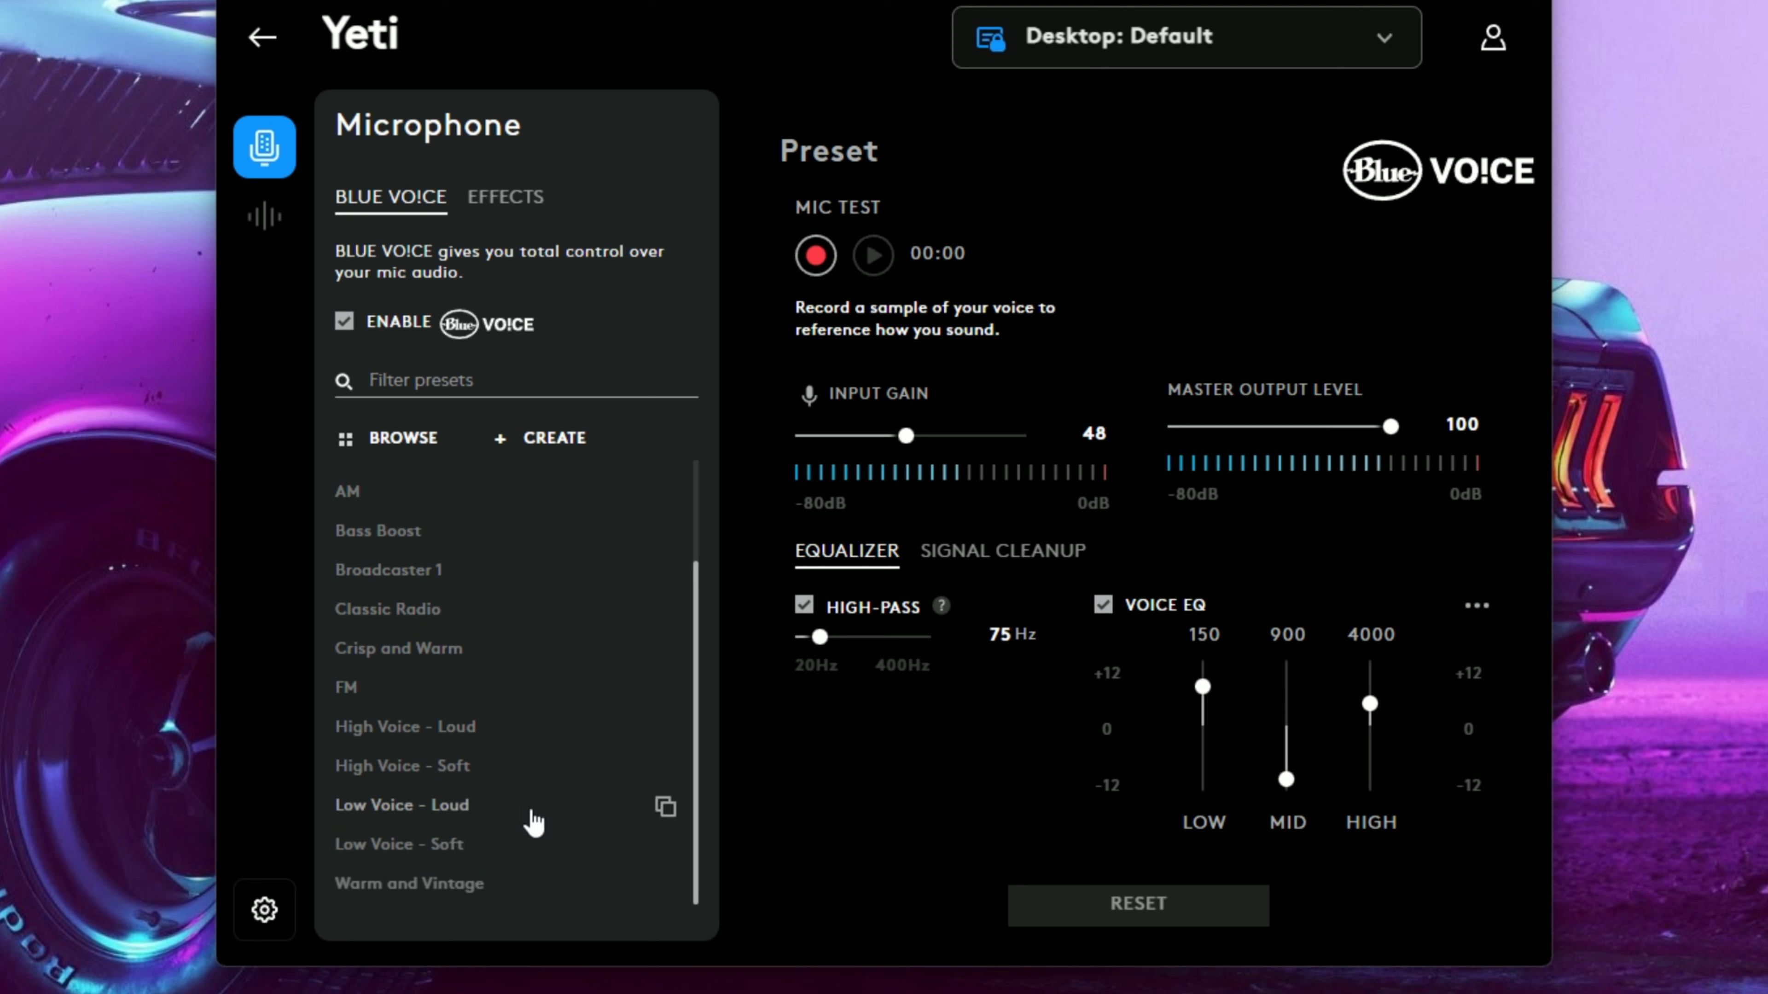
Step: Show the Yeti's Signal Cleanup settings: noise reduction, gate, compressor, de-esser, de-popper, limiter
left_click(1001, 550)
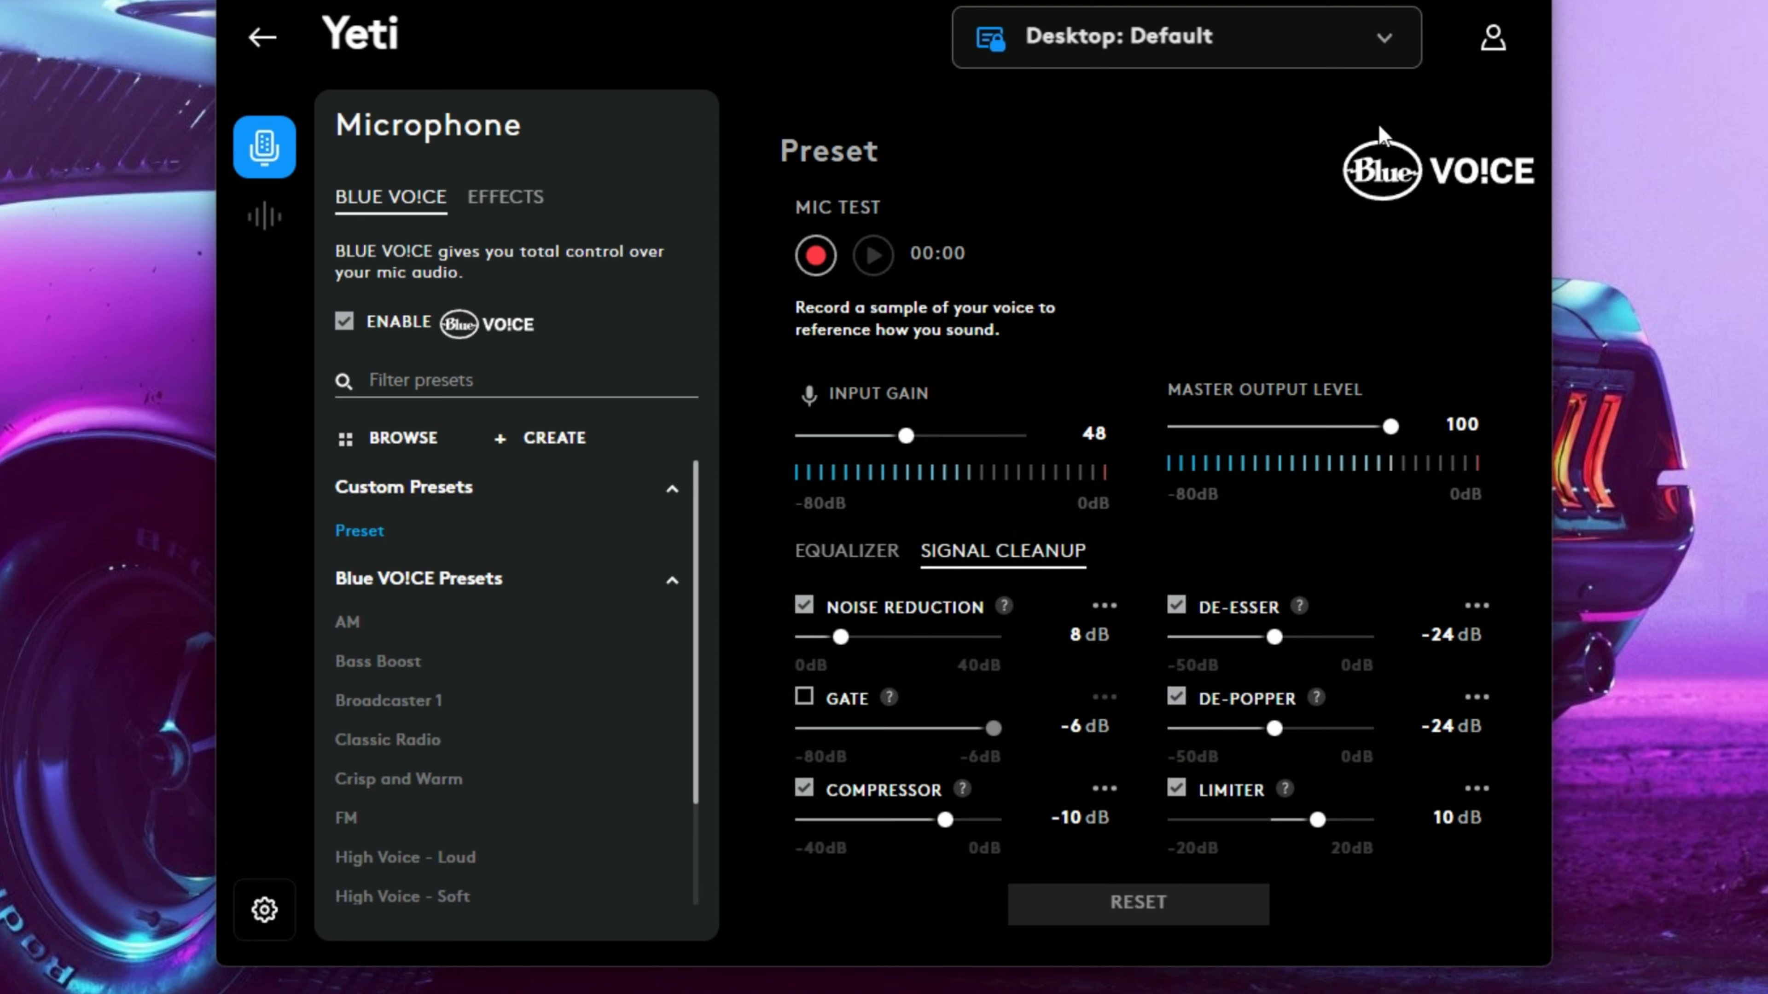
mouse_move(1281, 205)
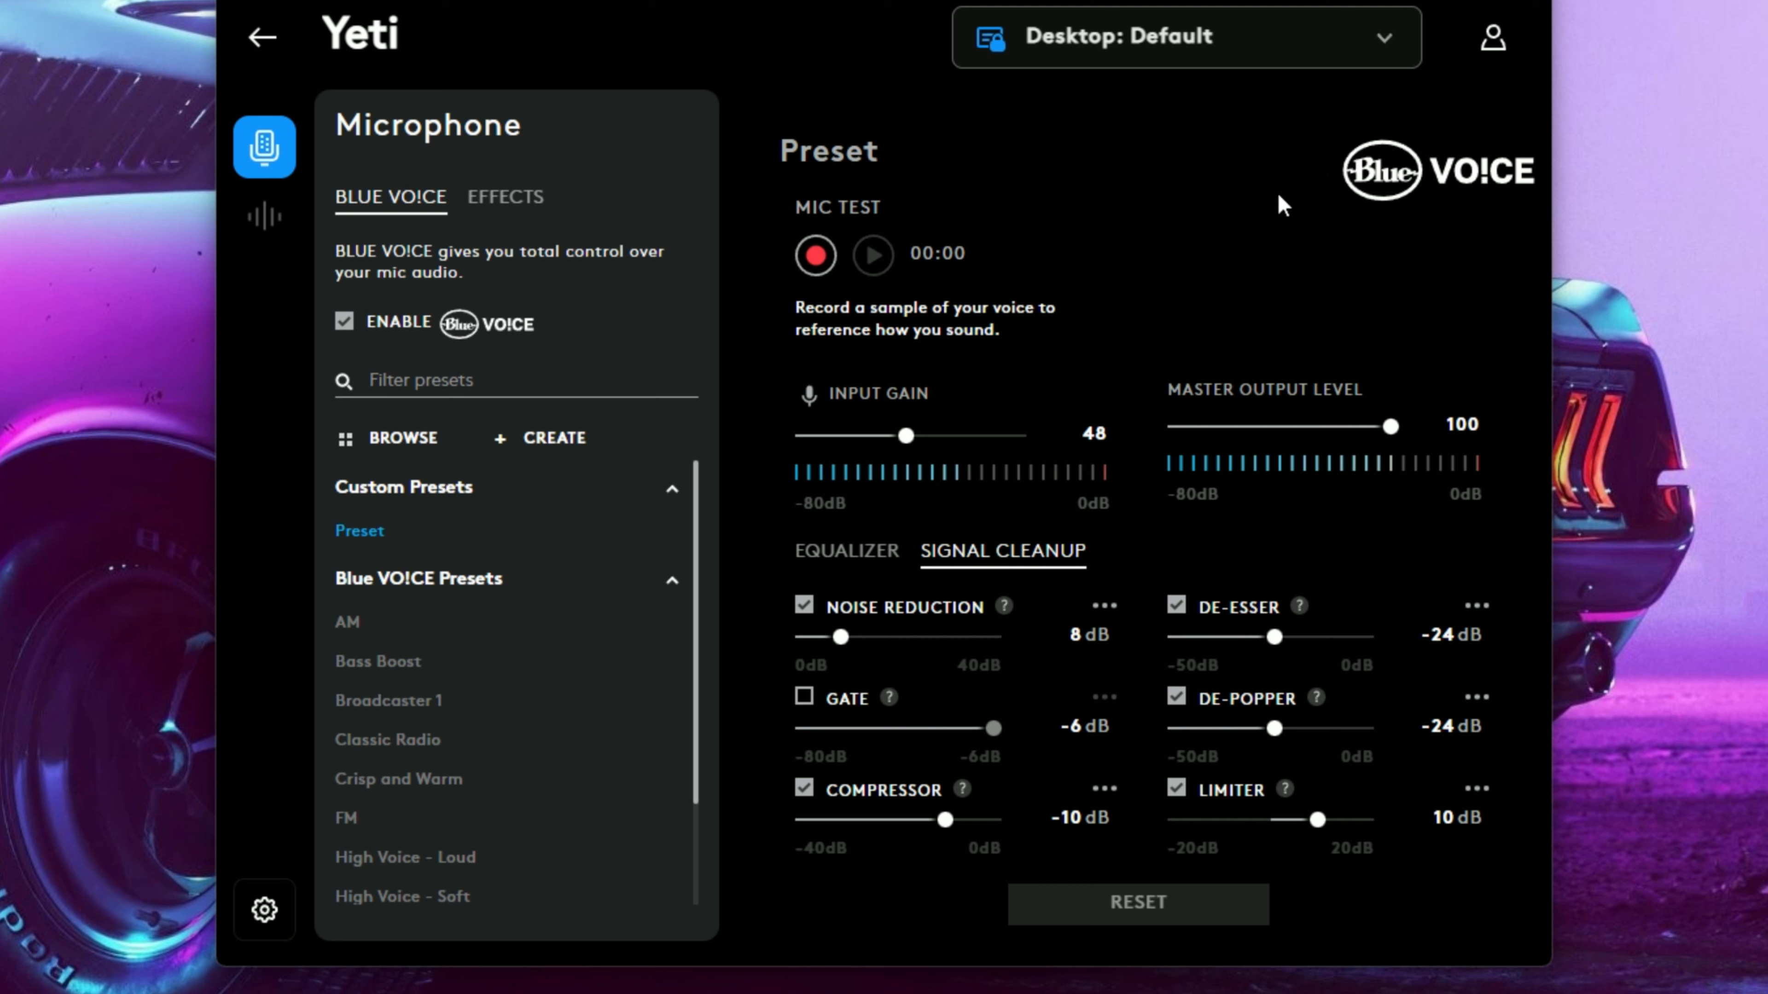
mouse_move(829, 542)
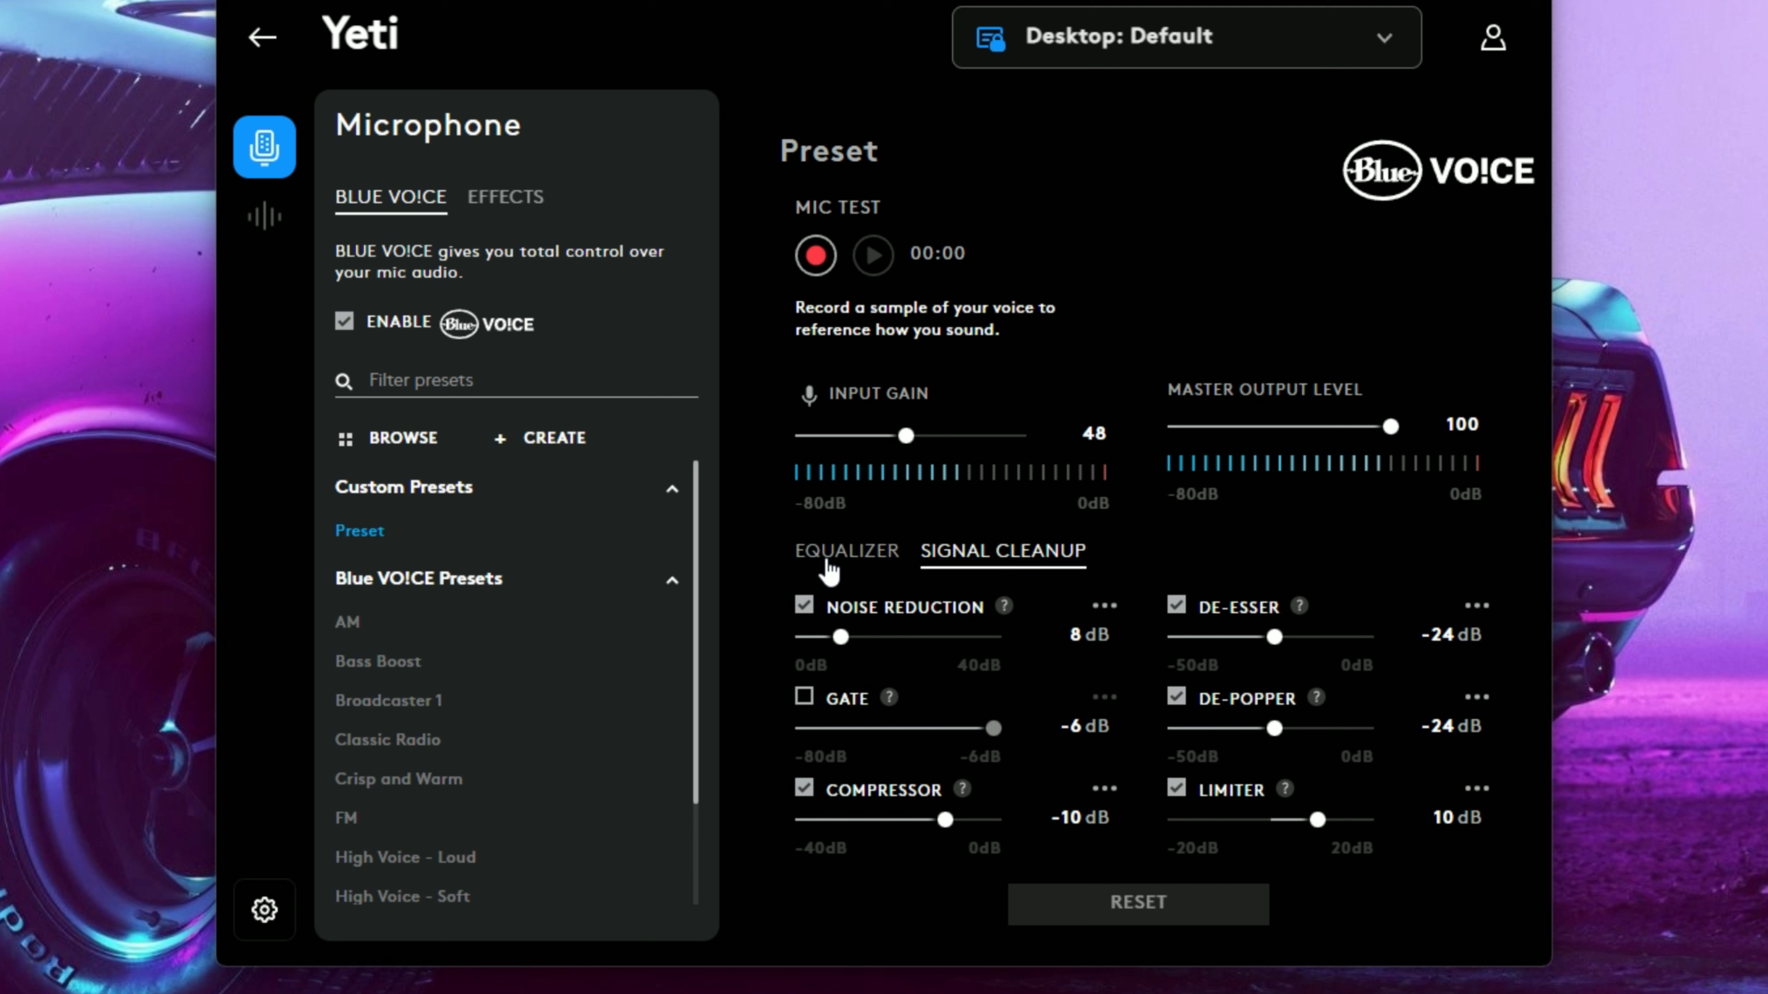
left_click(847, 552)
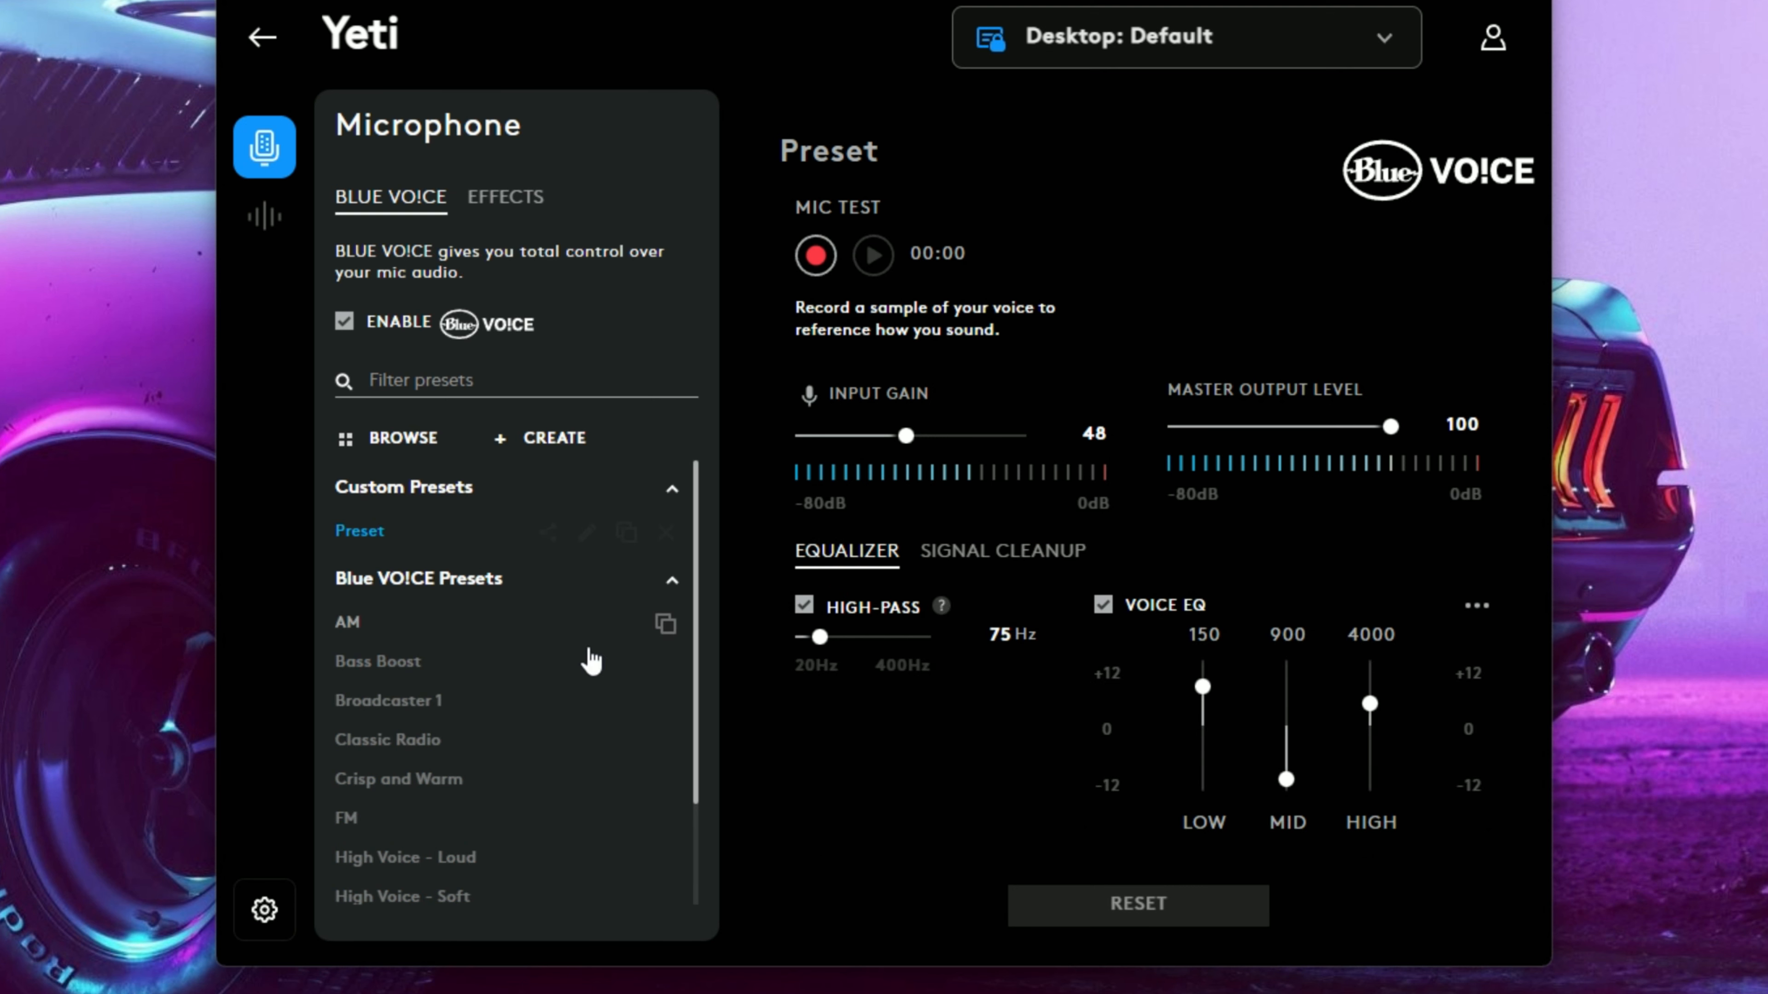
left_click(1001, 552)
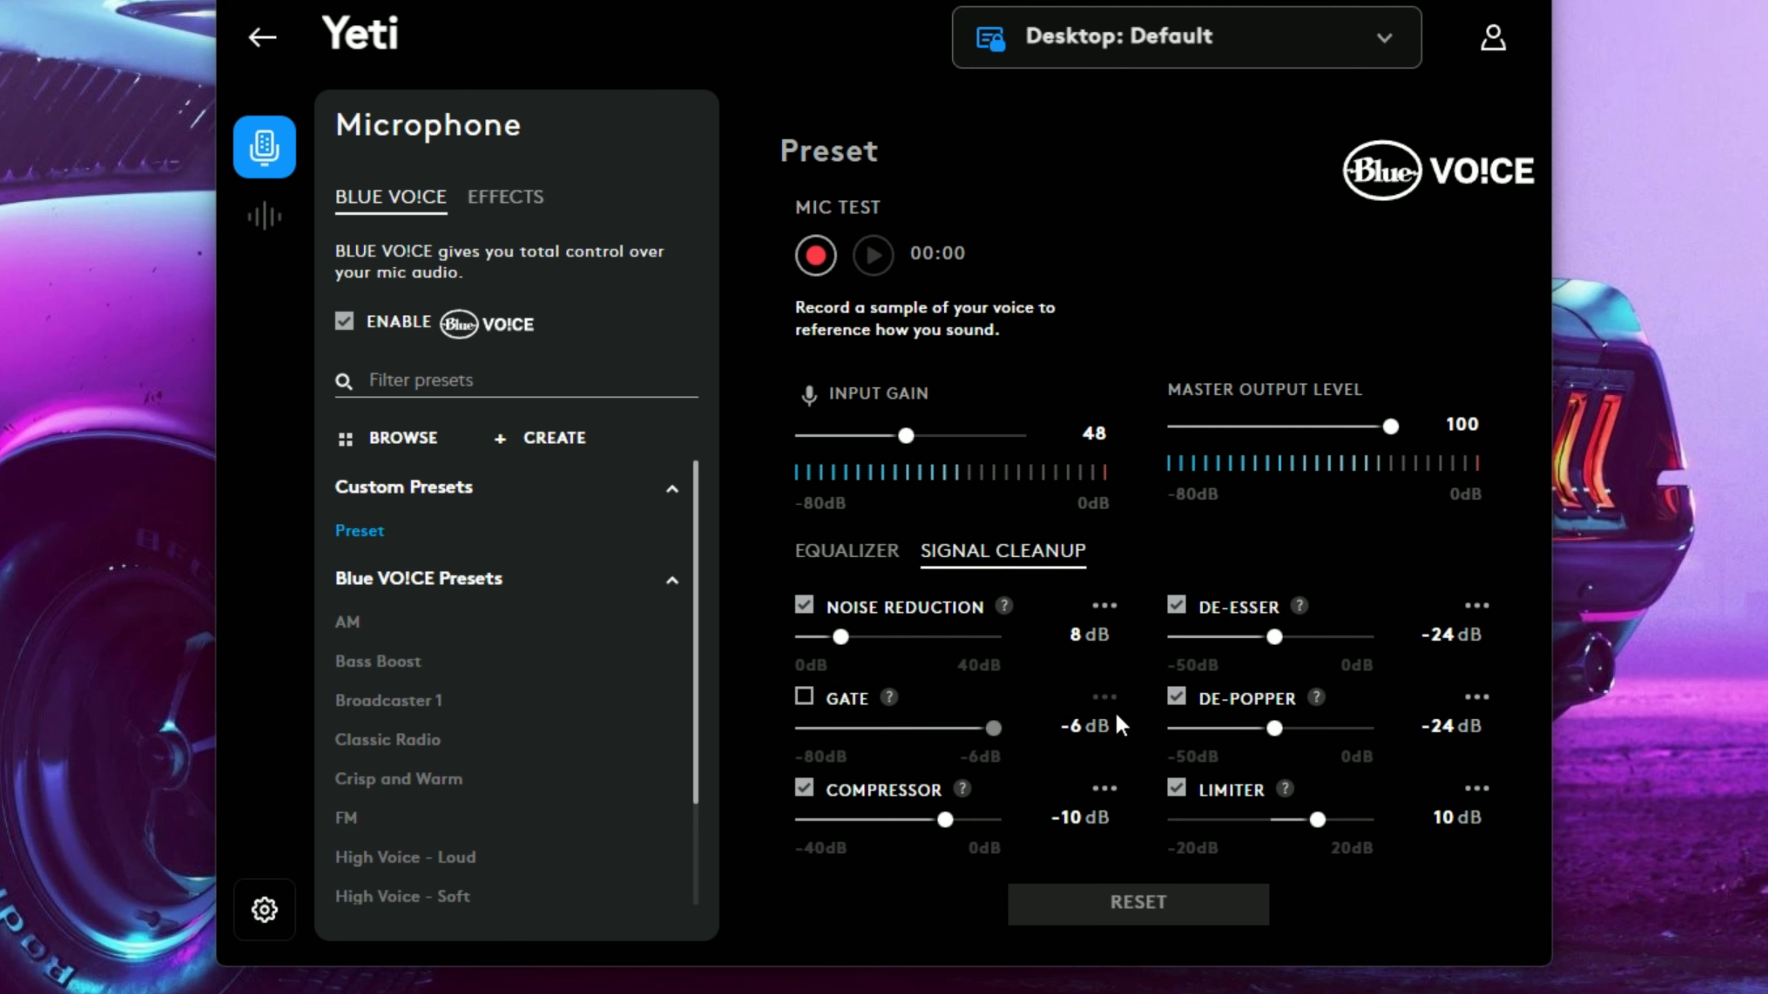
mouse_move(840, 730)
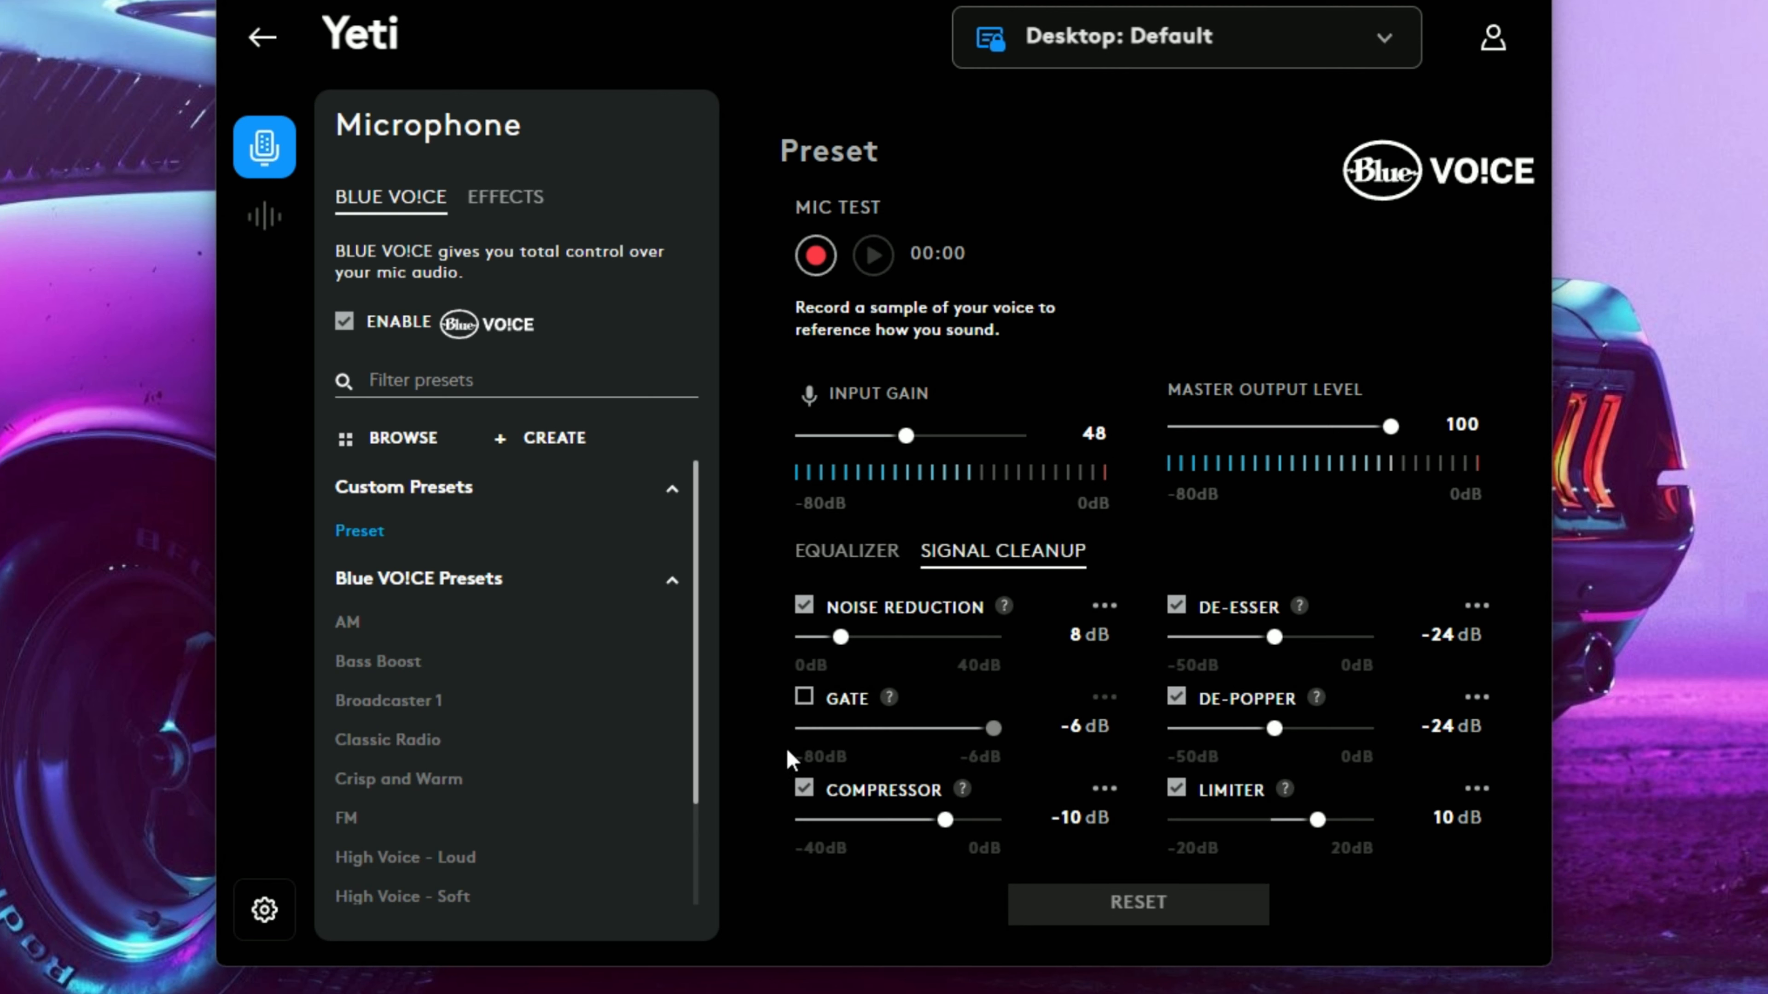
mouse_move(848, 728)
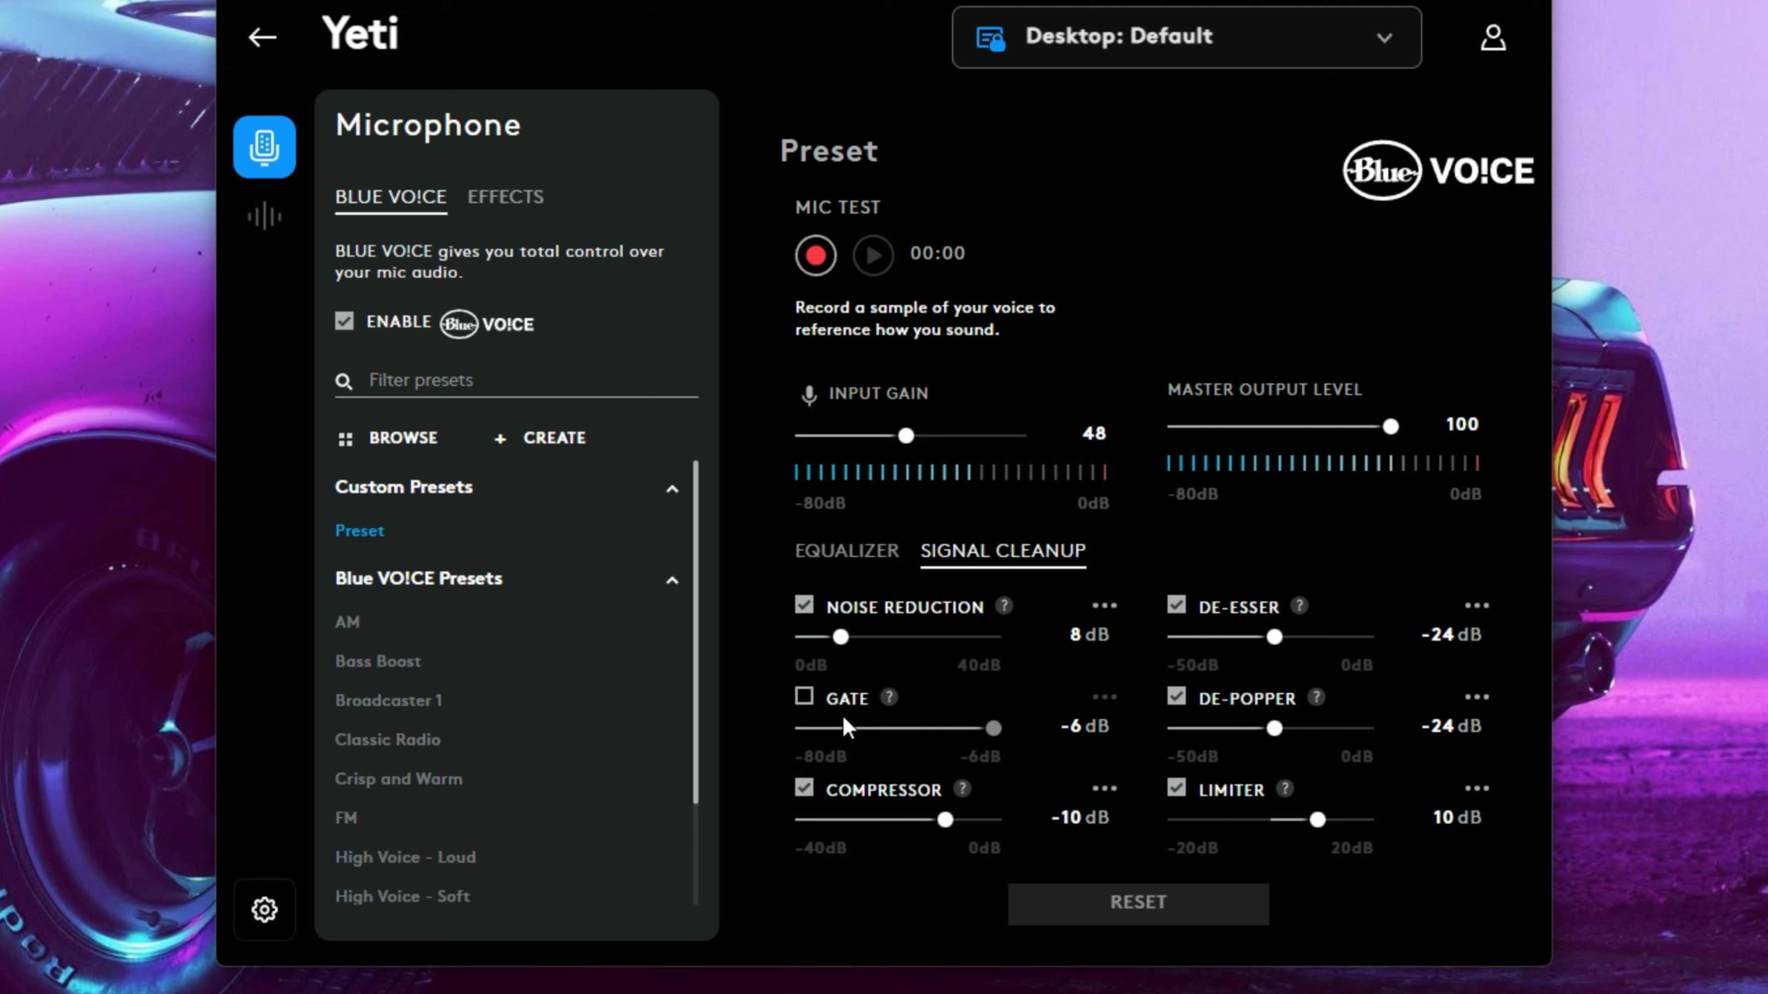
mouse_move(899, 598)
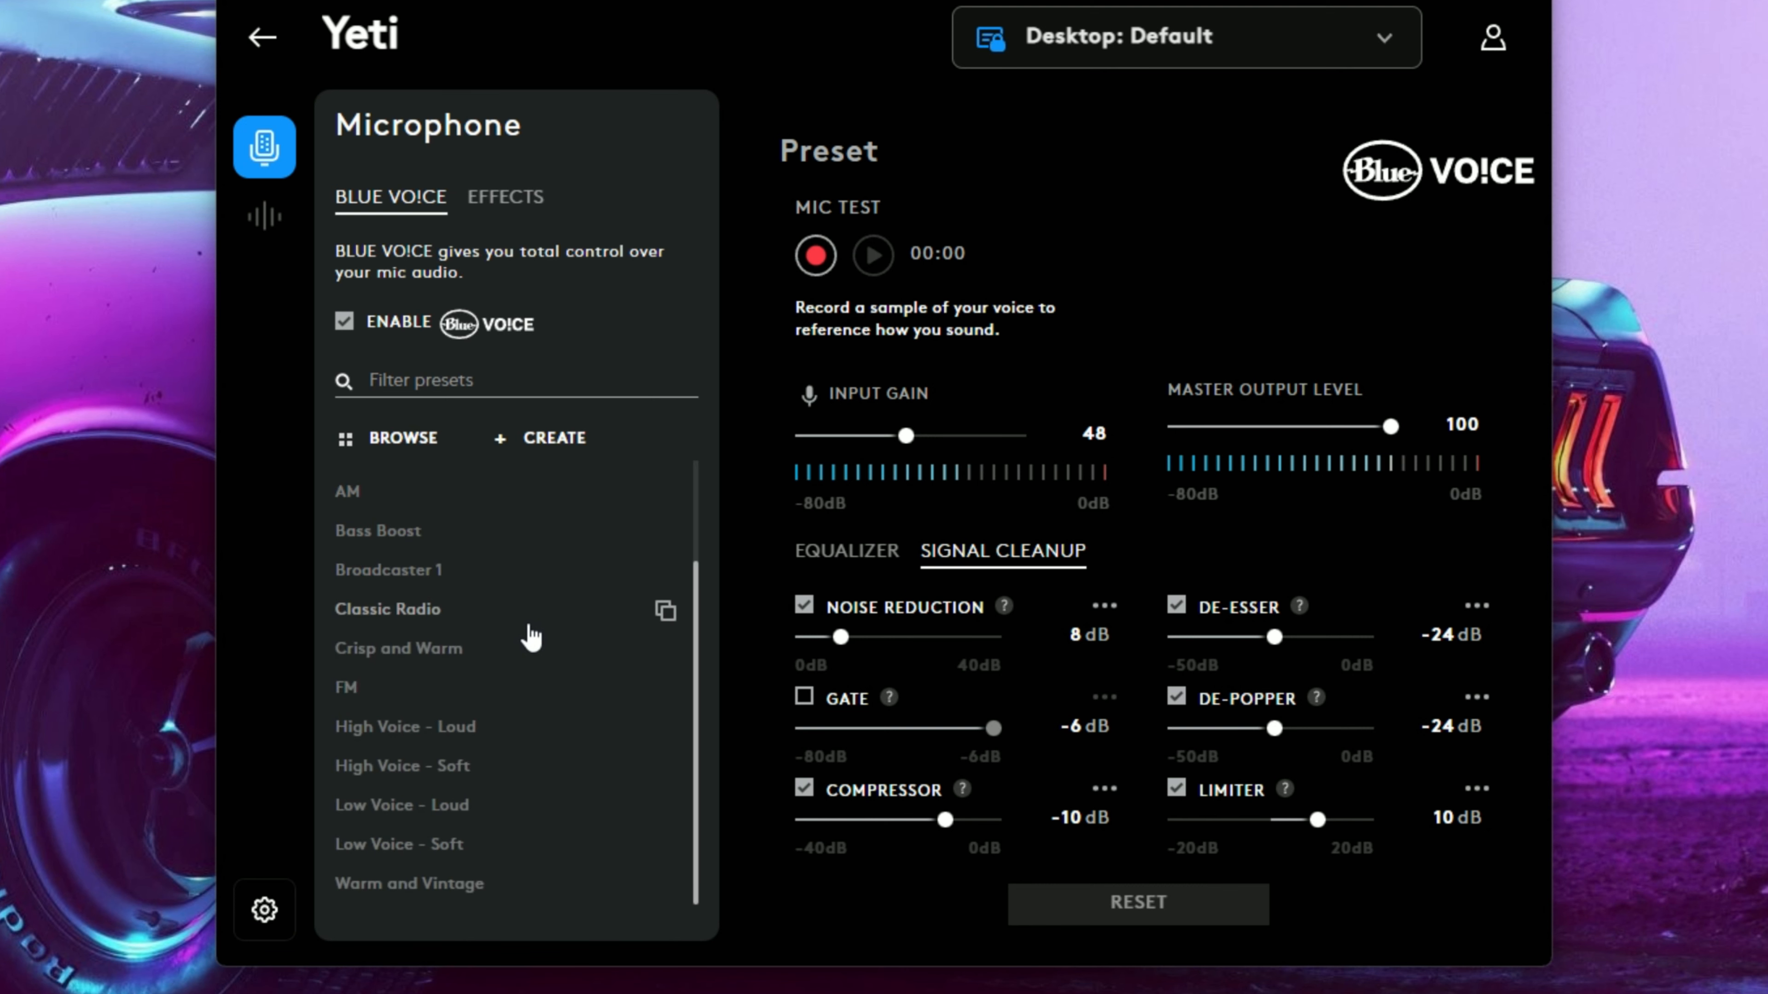
mouse_move(524, 645)
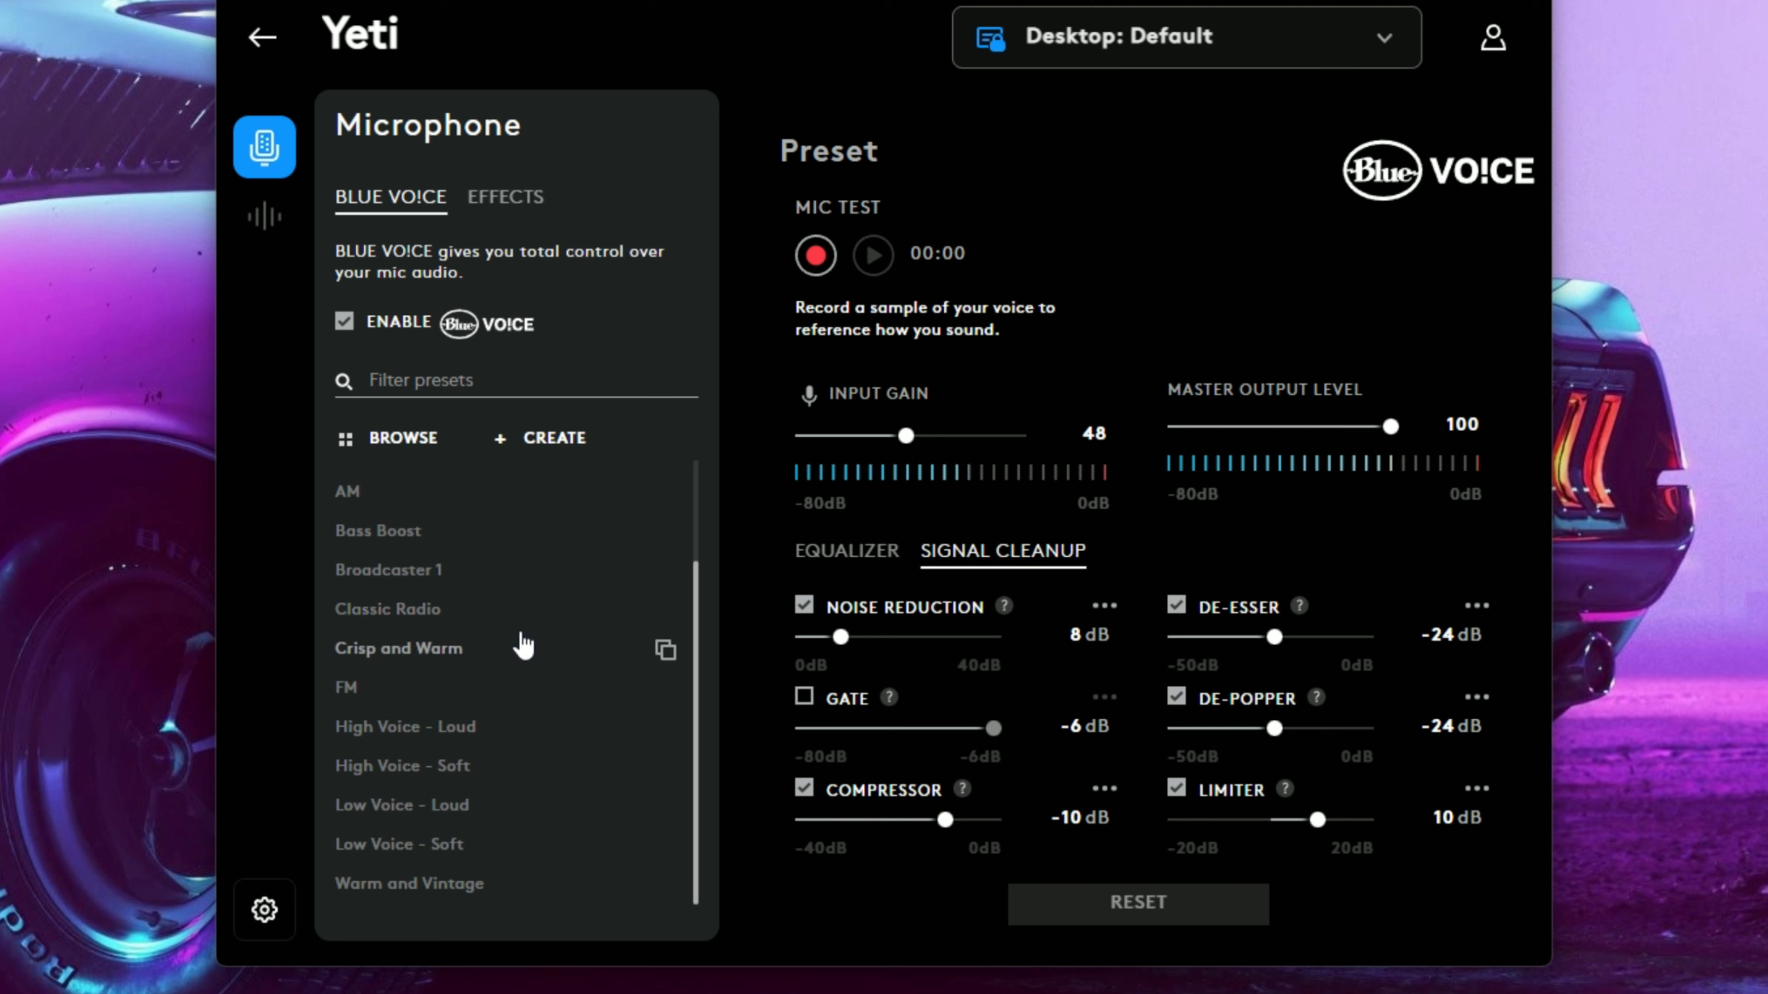